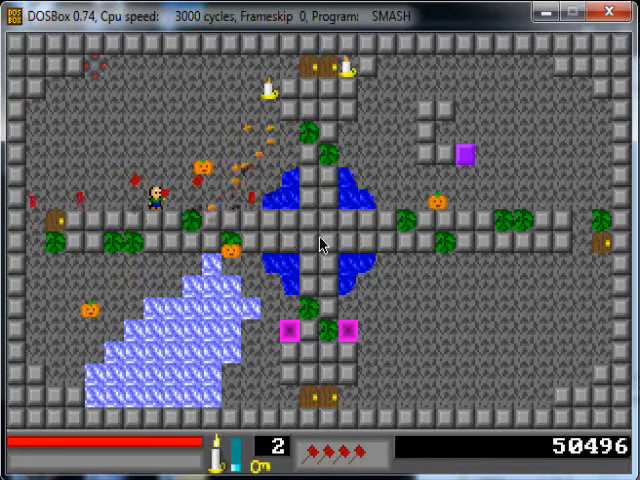
Move up through the purple-block maze until the next level loads at score 31,100,011
{"action": "key", "text": "Up"}
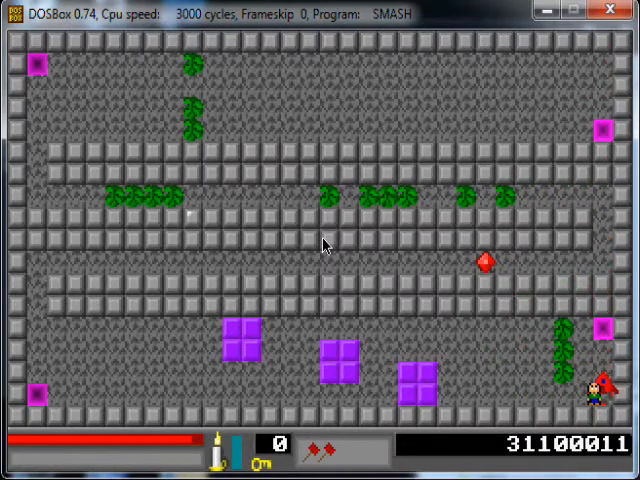
{"action": "key", "text": "Up"}
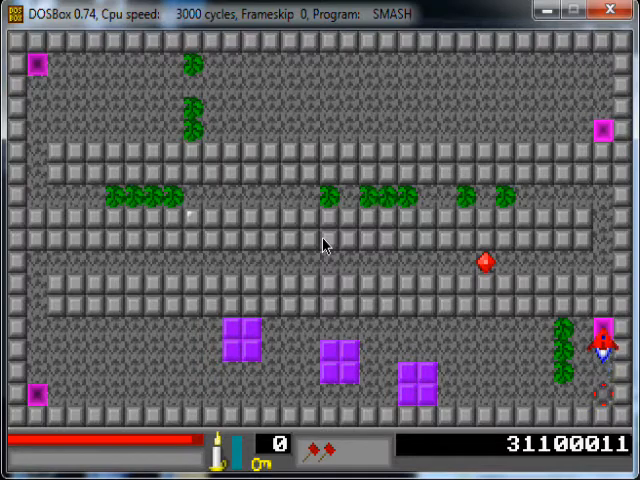